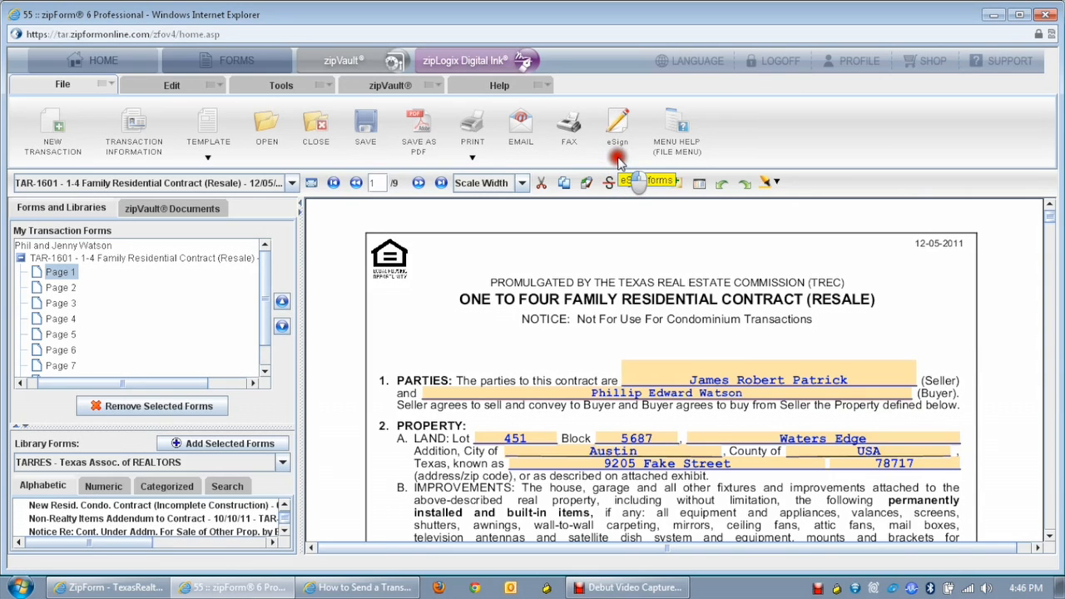
Step: Expand the eSign toolbar dropdown to show Sign and Check Status
click(617, 129)
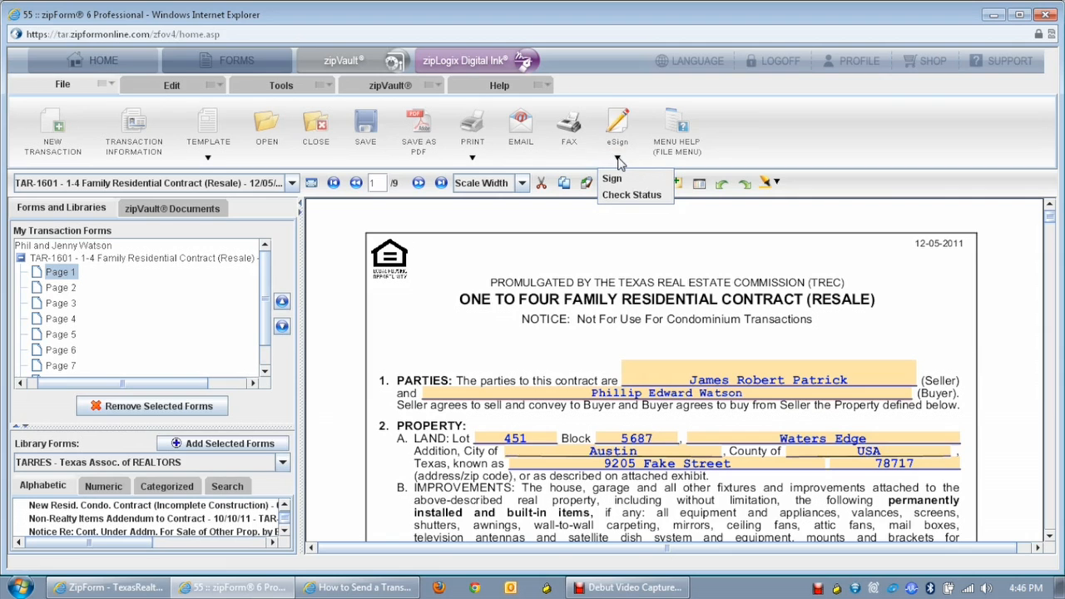
Step: Choose Sign and re-check the TAR-1601 residential contract as the document to sign
click(612, 178)
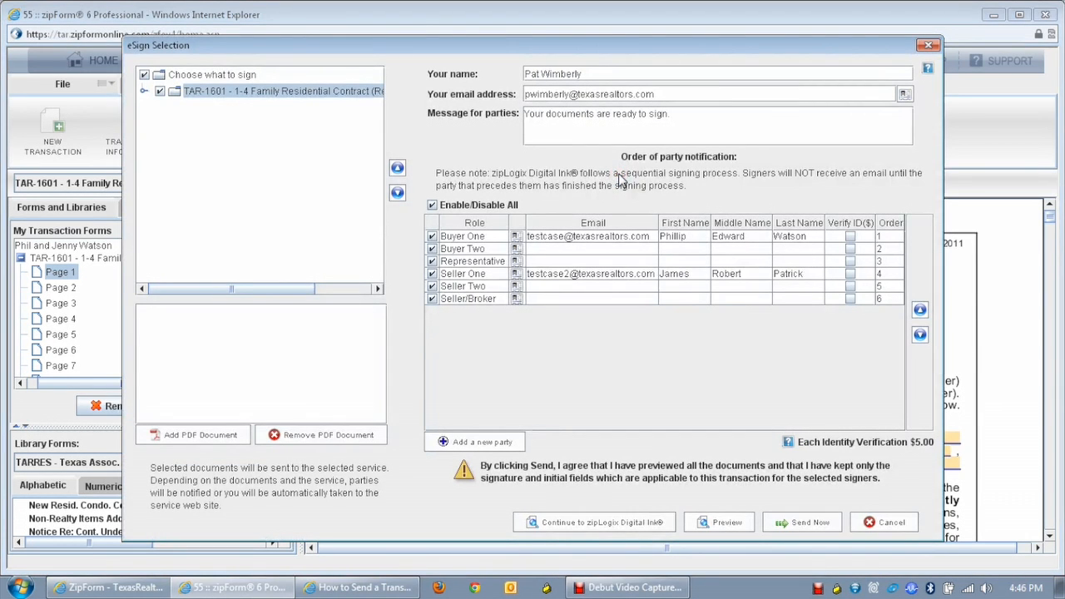
click(160, 90)
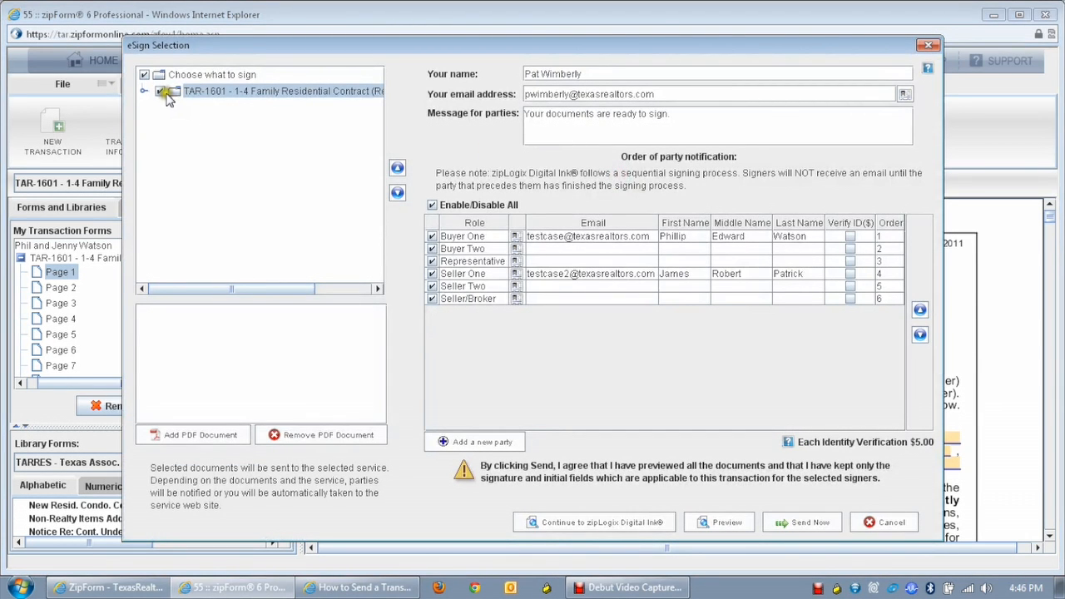
click(164, 90)
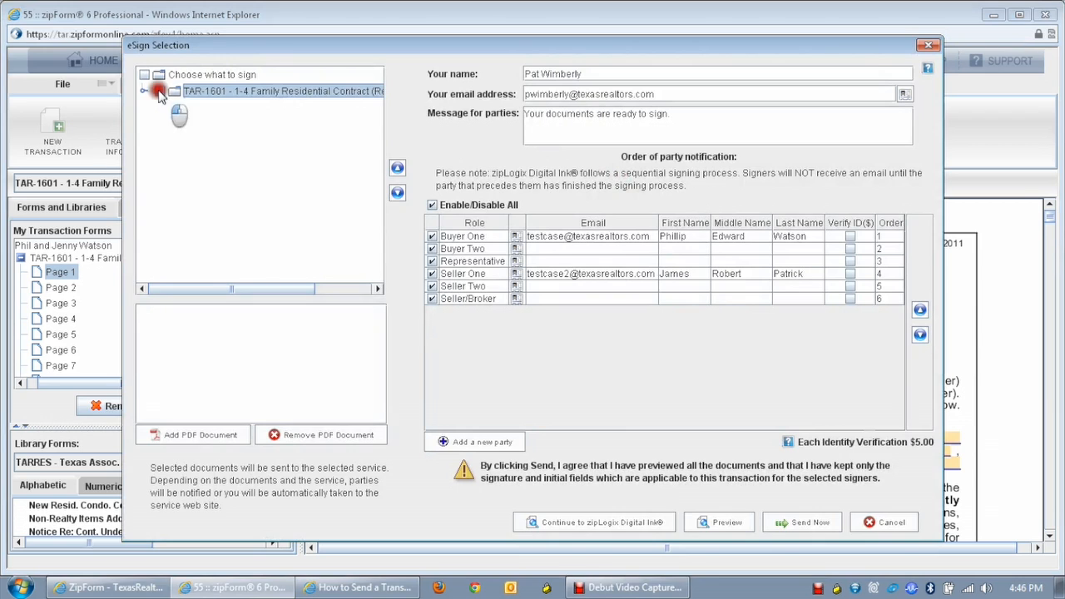
click(159, 90)
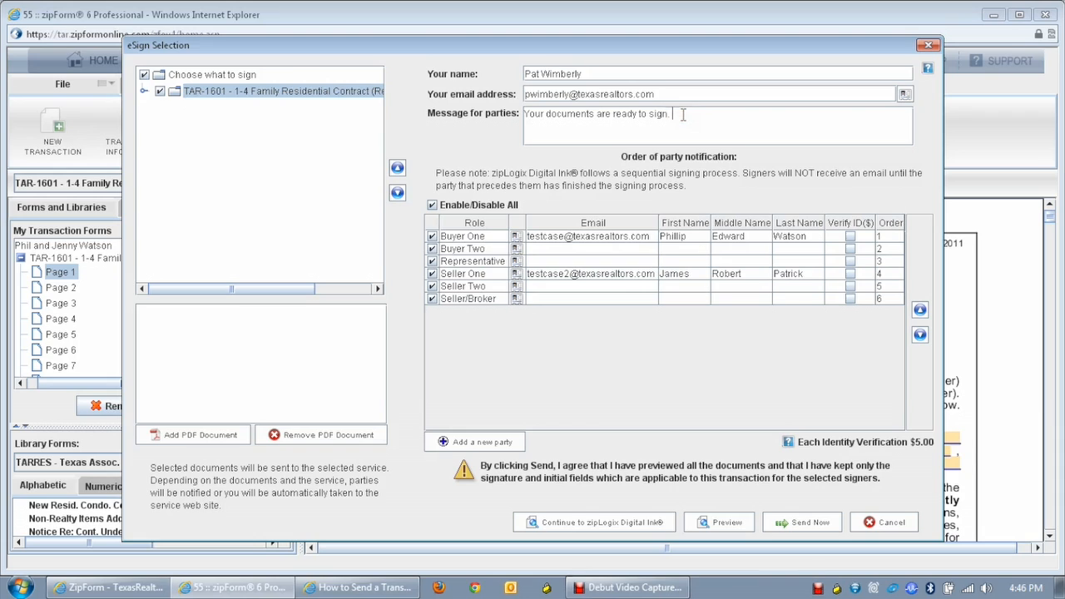
Step: Add 'Have a good day!' to the message for parties
text(Have a good day!)
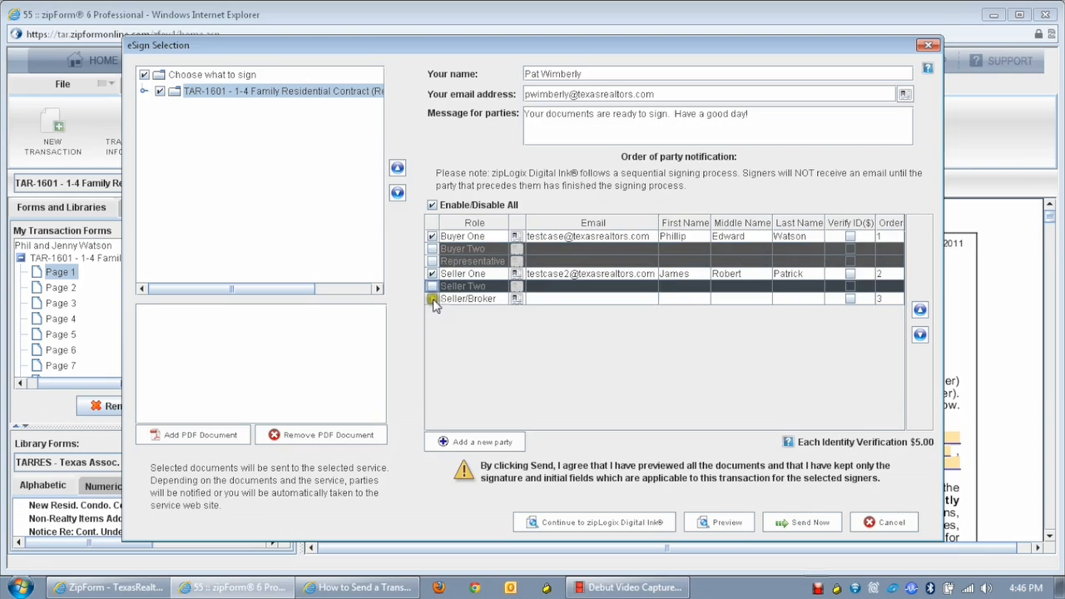
Step: Uncheck Seller/Broker and toggle Representative, leaving Buyer One first and Seller One second
click(432, 298)
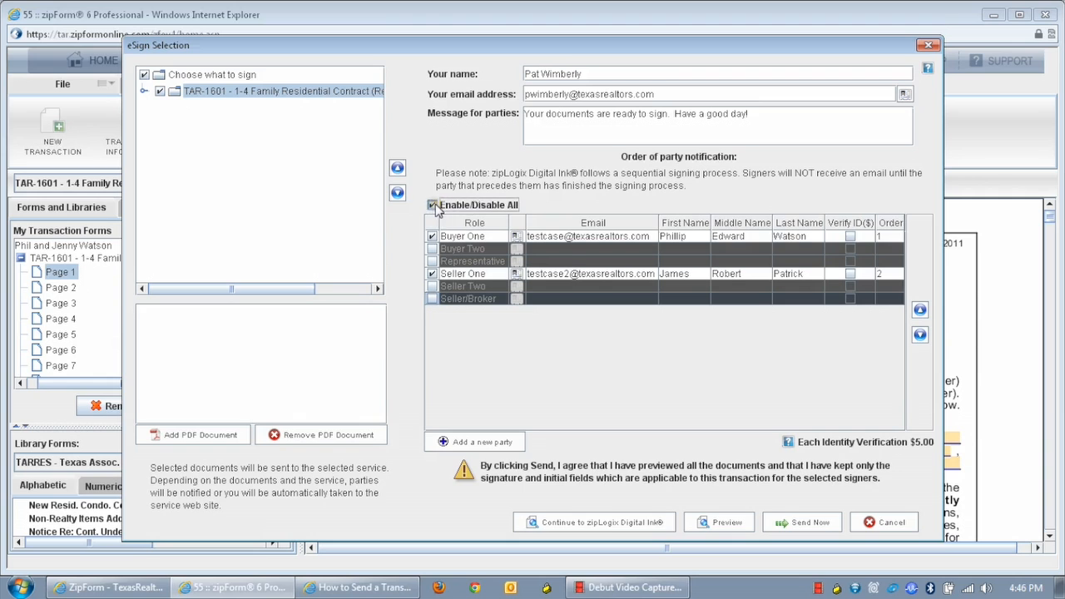
click(432, 205)
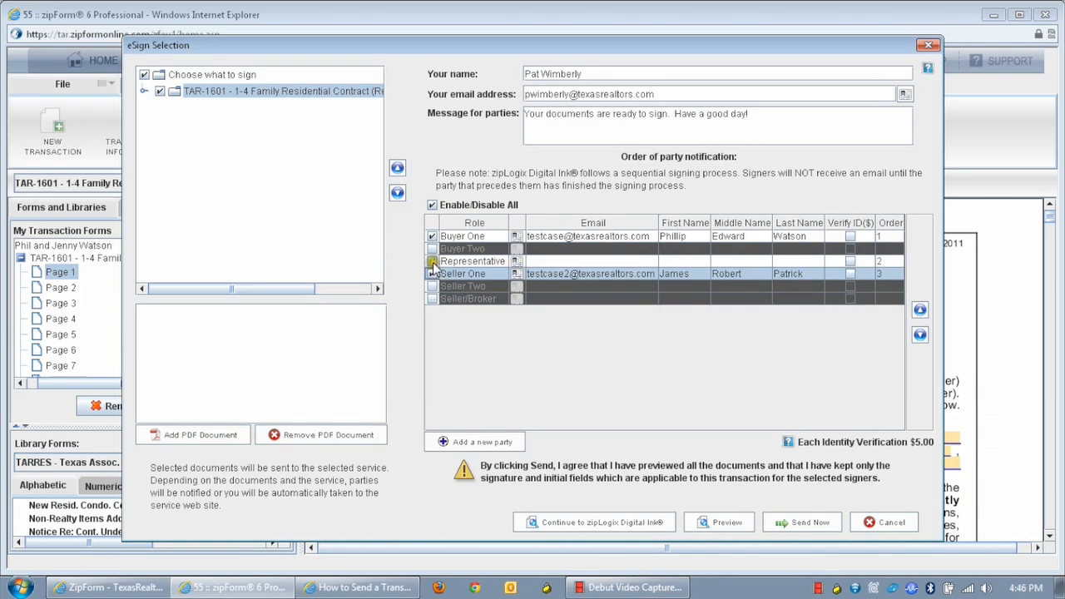
click(431, 261)
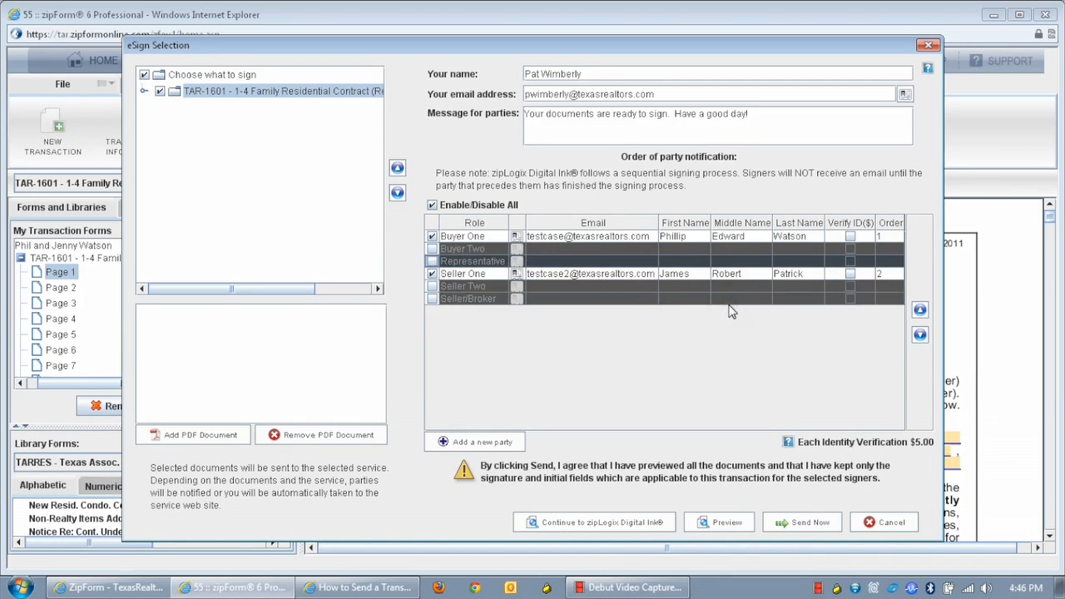
mouse_move(814, 163)
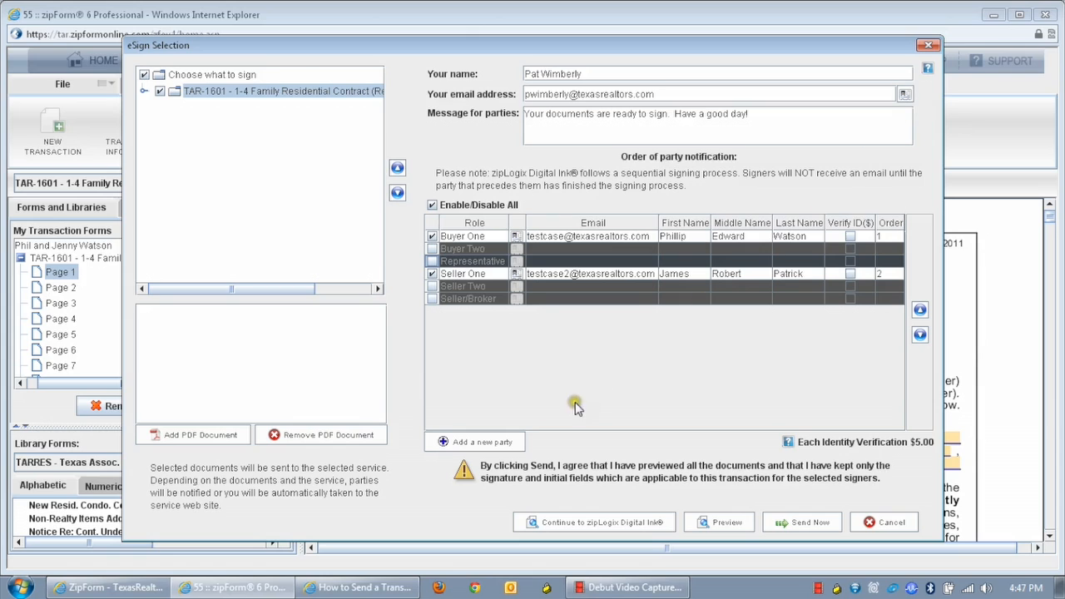
mouse_move(475, 441)
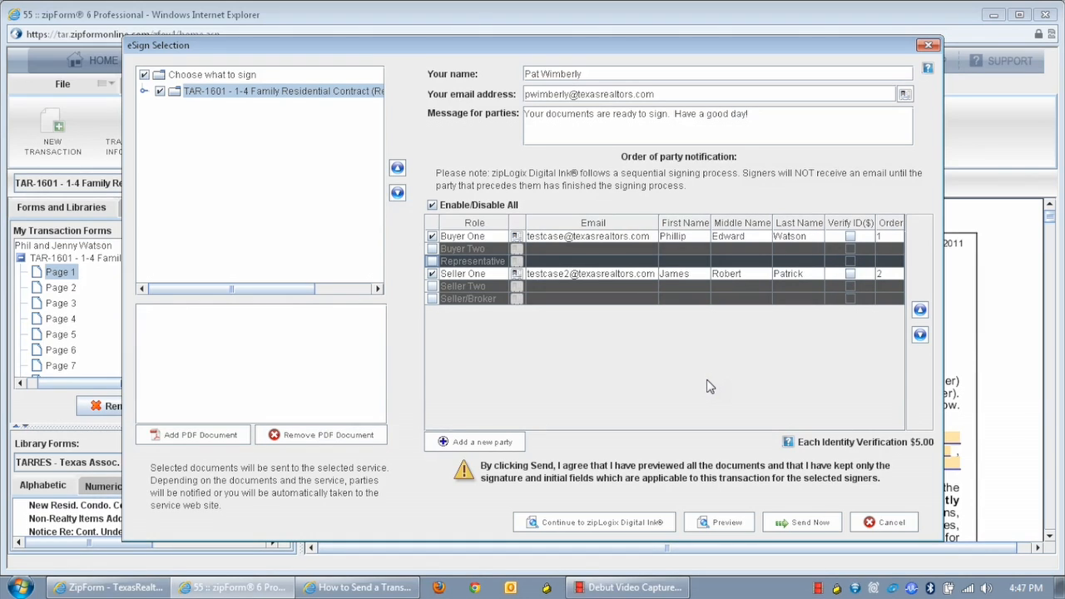
mouse_move(726, 403)
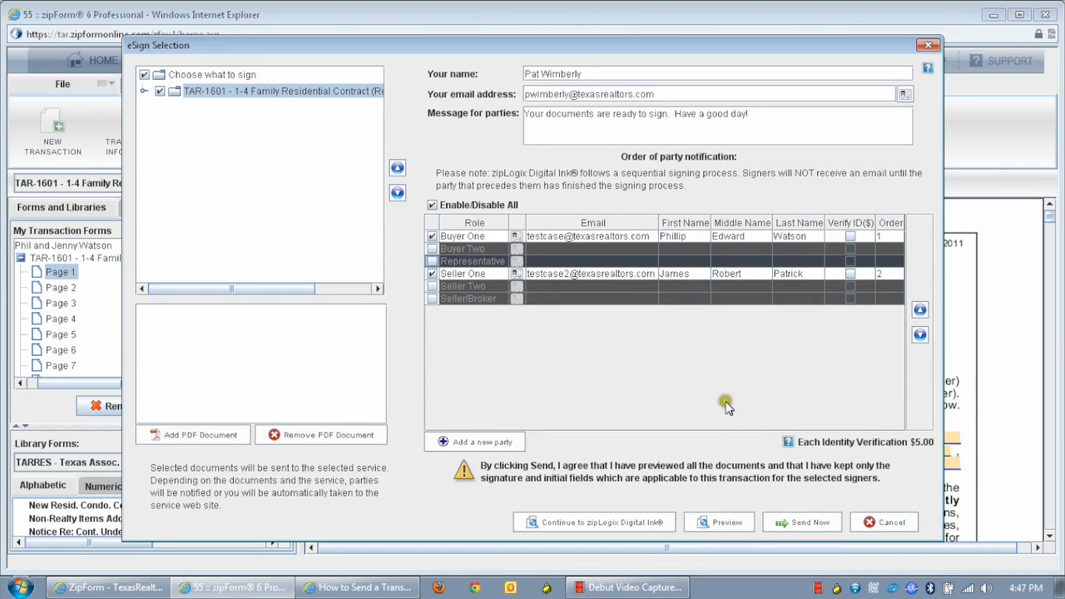
mouse_move(802, 522)
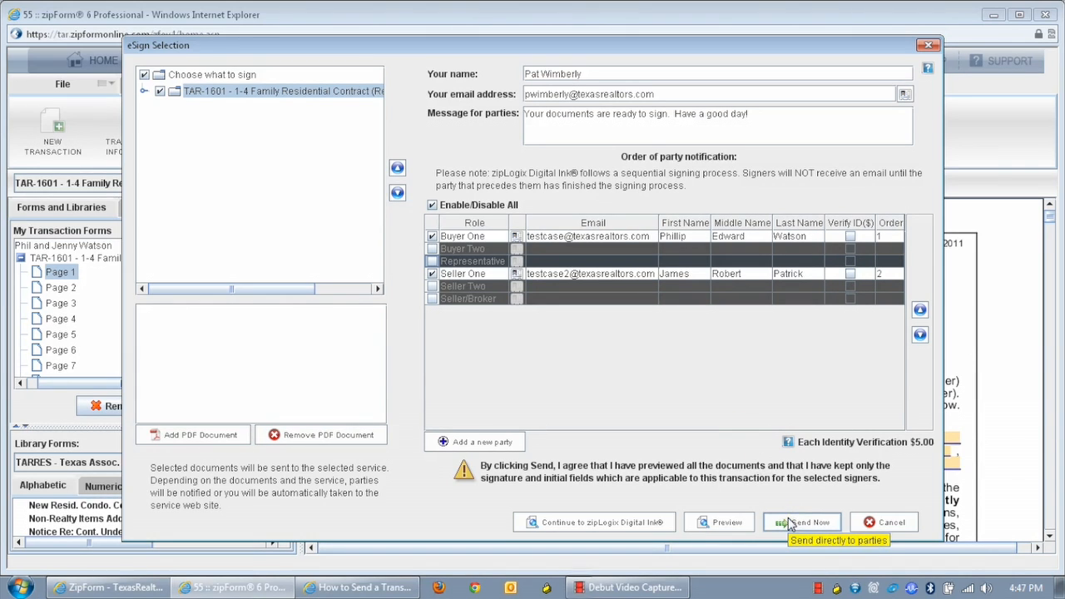
mouse_move(594, 522)
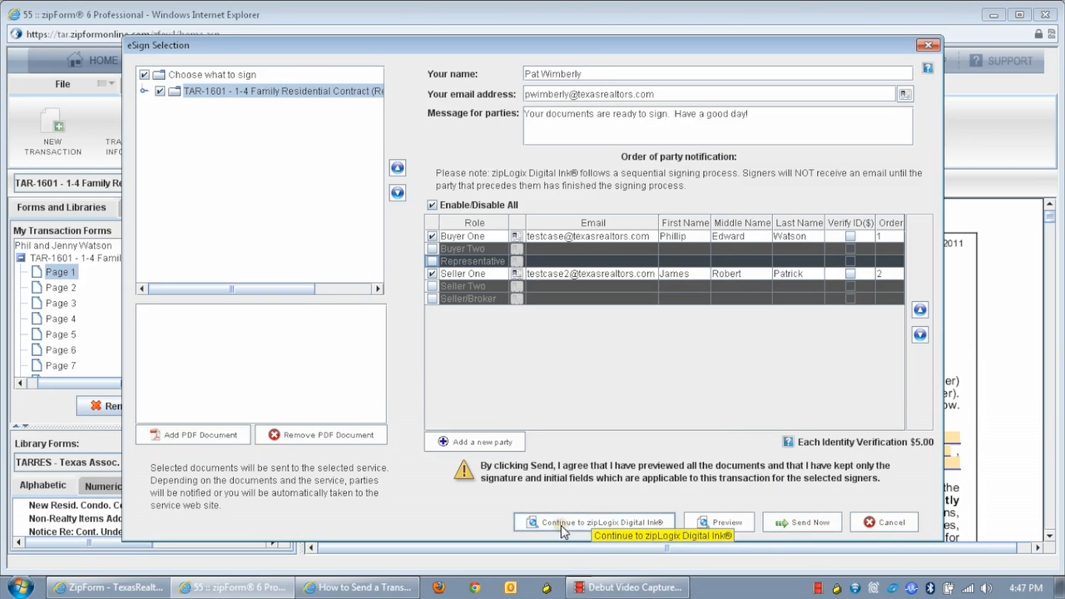
Step: Continue to zipLogix Digital Ink and view the contract under 2 - Add Document
click(601, 522)
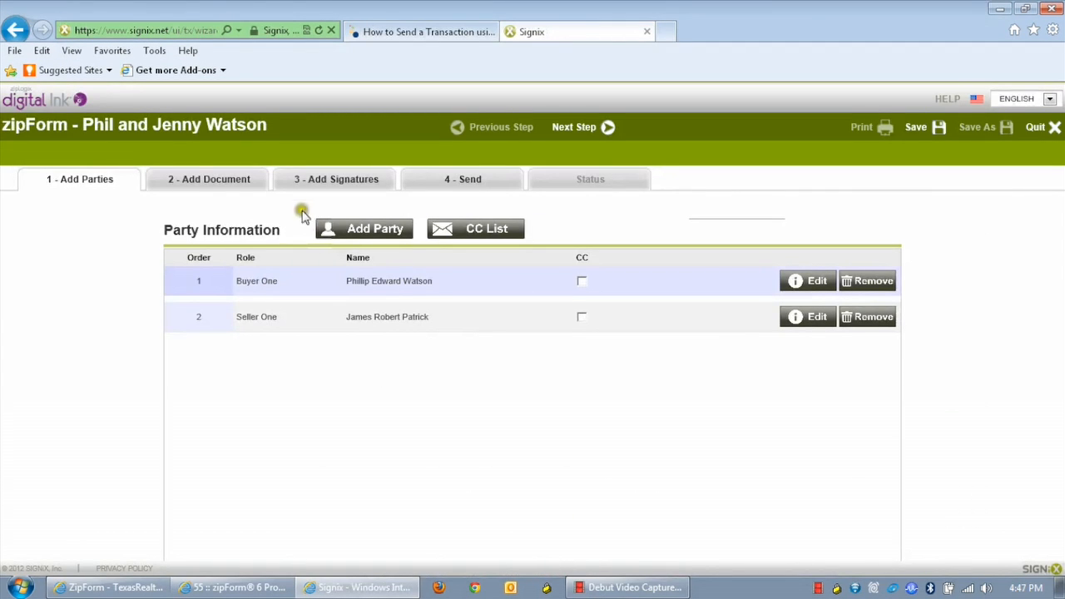
click(209, 179)
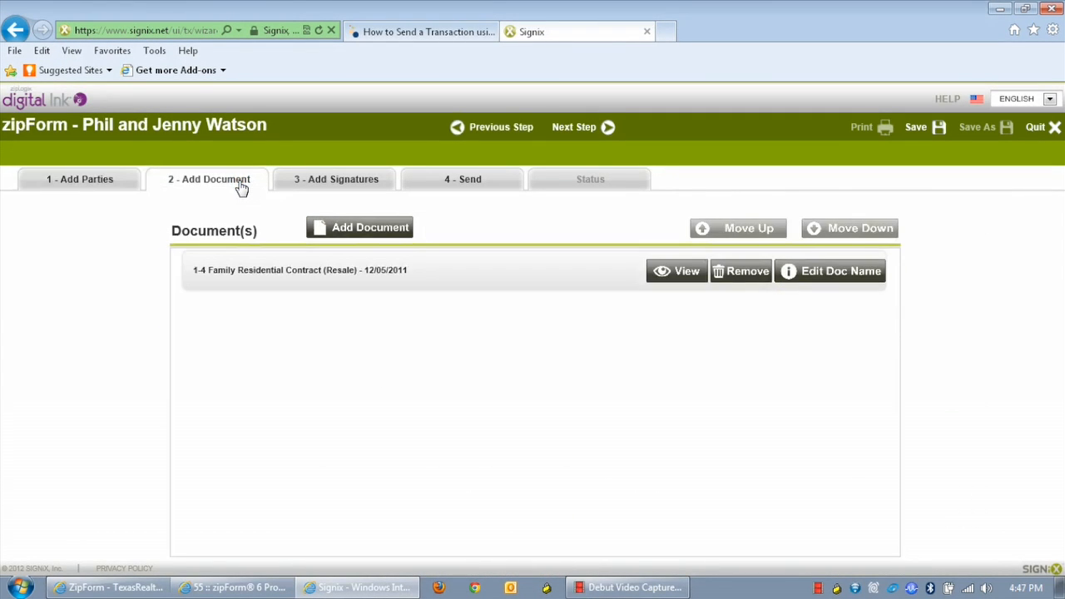